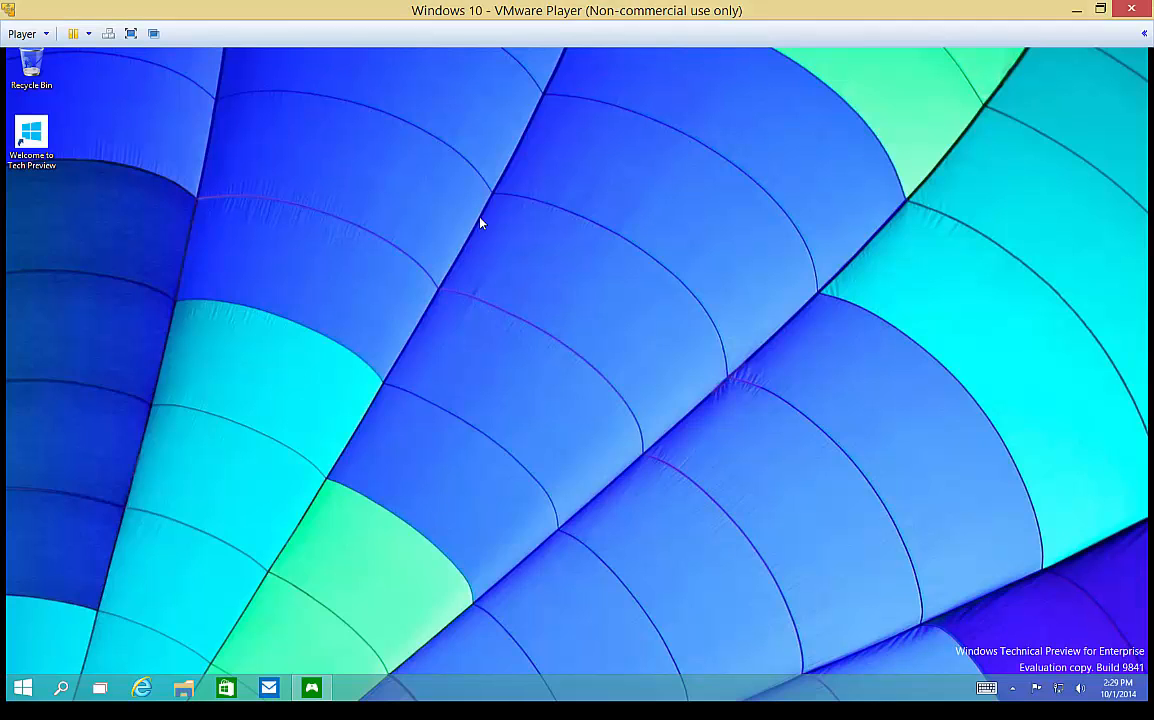
- Bring up the desktop right-click menu on an empty area
{"action": "right_click", "coordinate": [482, 222]}
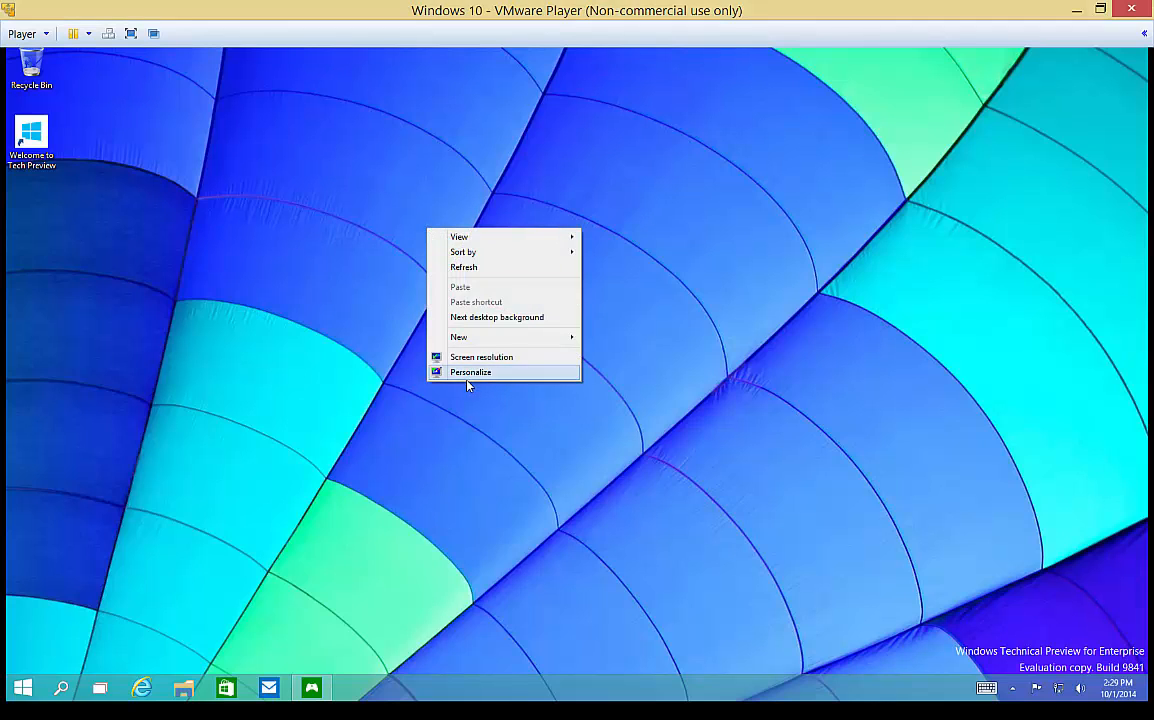
- Go from Personalize into the Screen Saver Settings dialog, currently showing Ribbons
{"action": "left_click", "coordinate": [470, 372]}
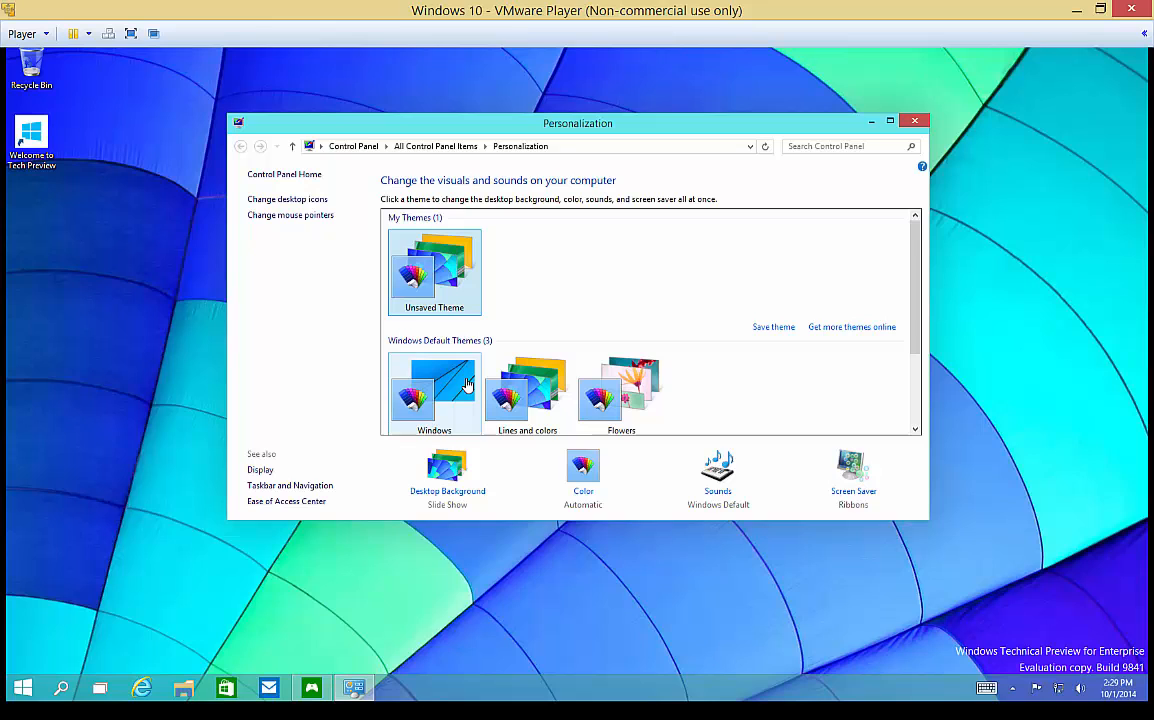
{"action": "mouse_move", "coordinate": [852, 480]}
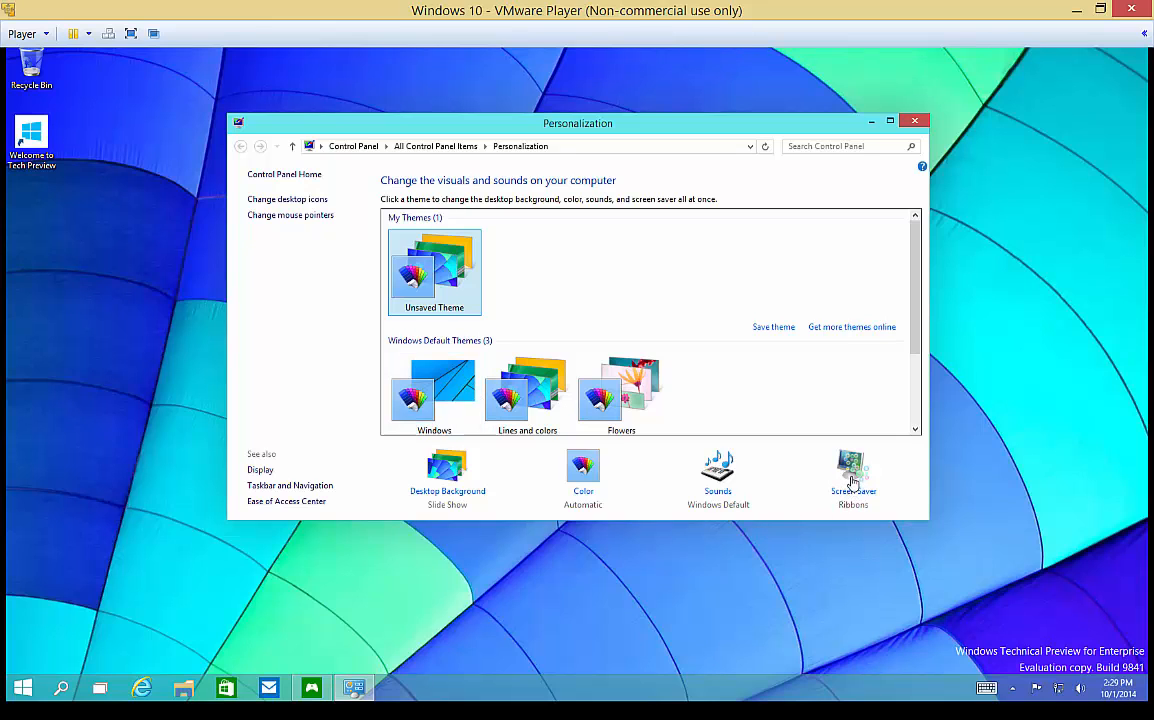
{"action": "left_click", "coordinate": [852, 468]}
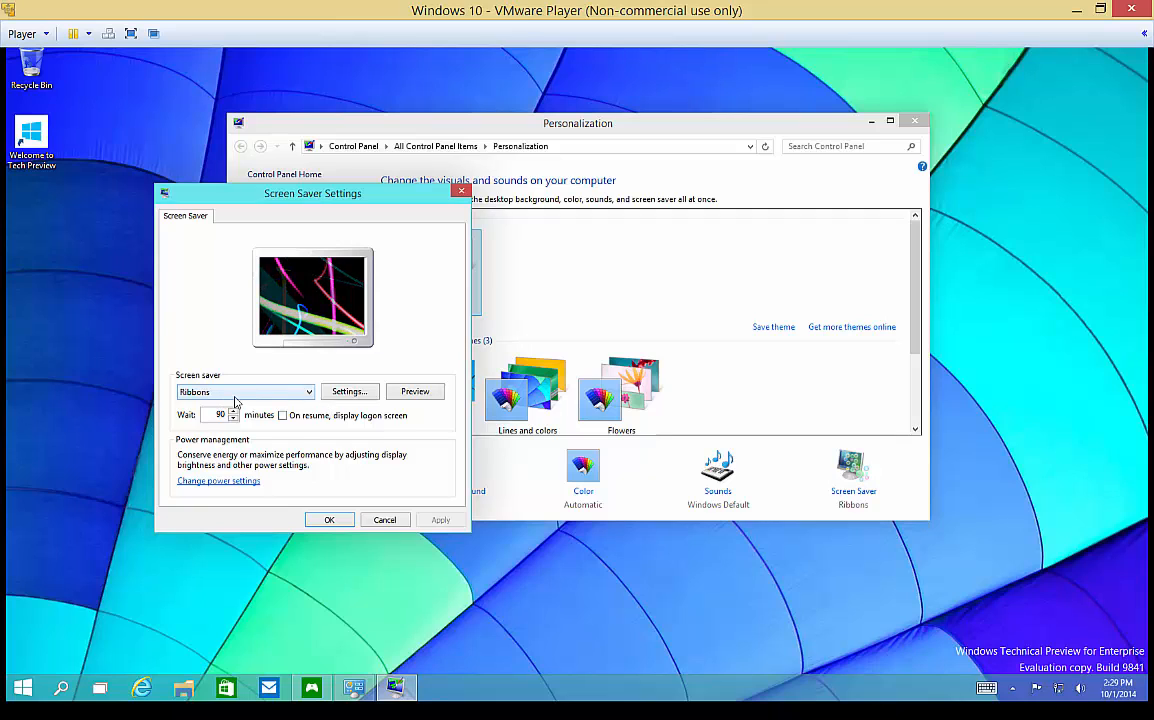
- Switch the screen saver from Ribbons to Blank, then to 3D Text
{"action": "left_click", "coordinate": [246, 390]}
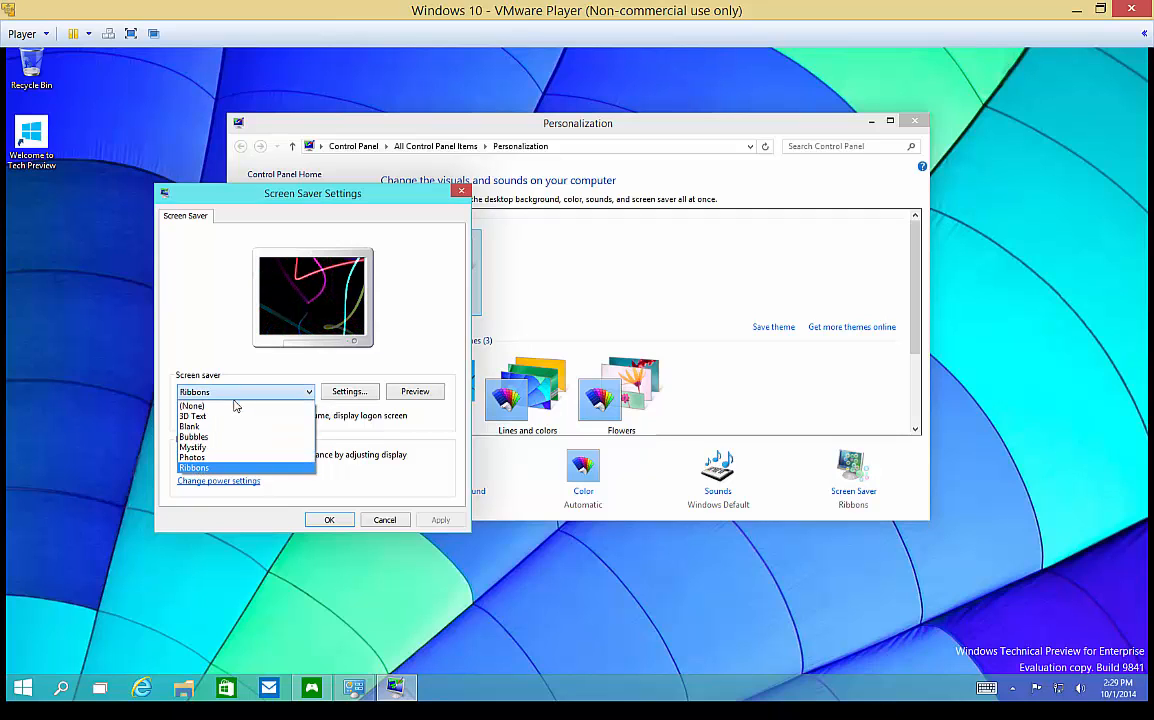
{"action": "left_click", "coordinate": [188, 426]}
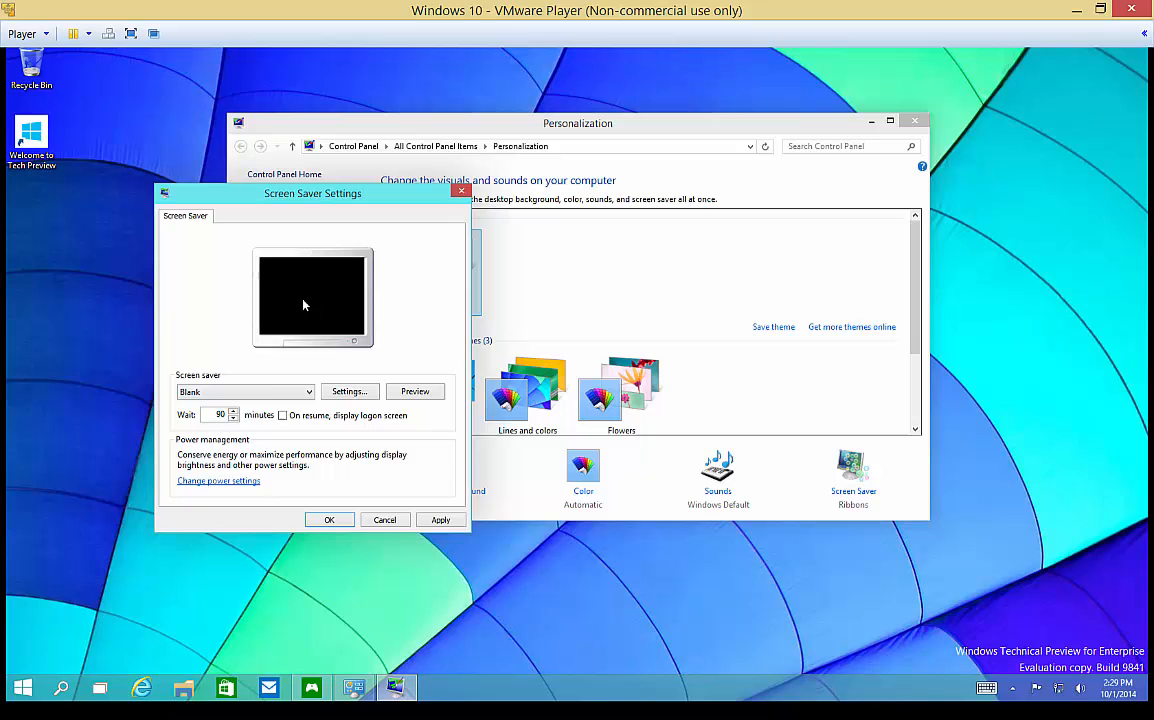
{"action": "left_click", "coordinate": [246, 390]}
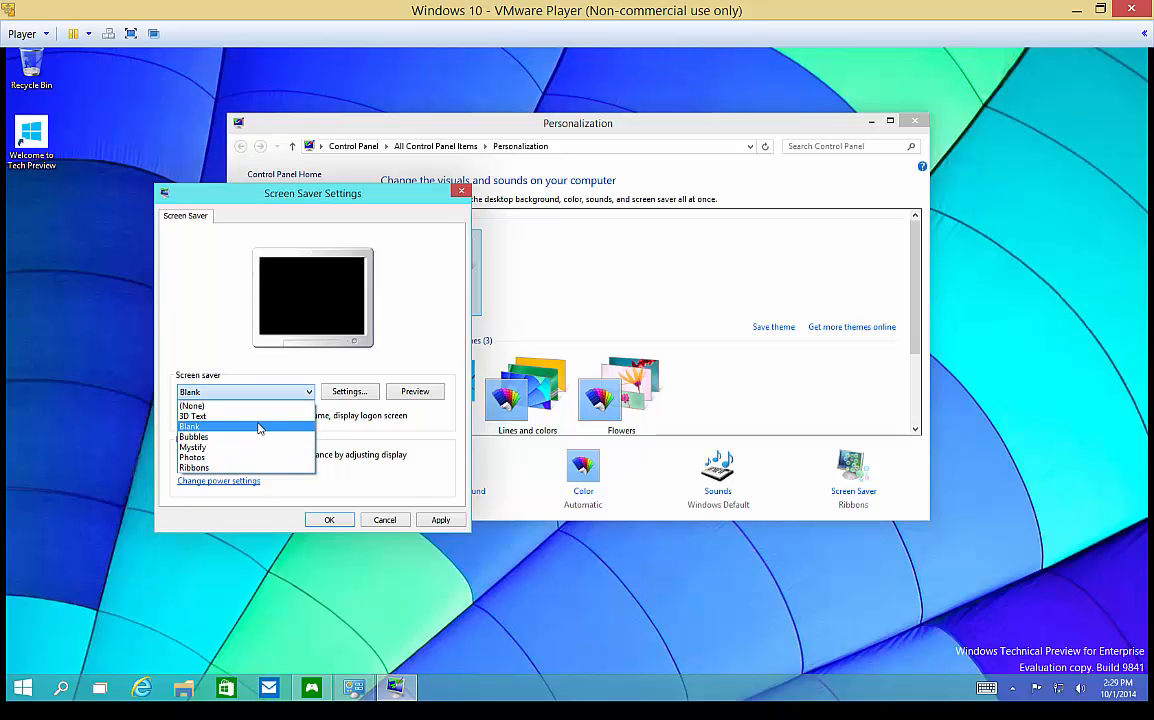
{"action": "left_click", "coordinate": [192, 414]}
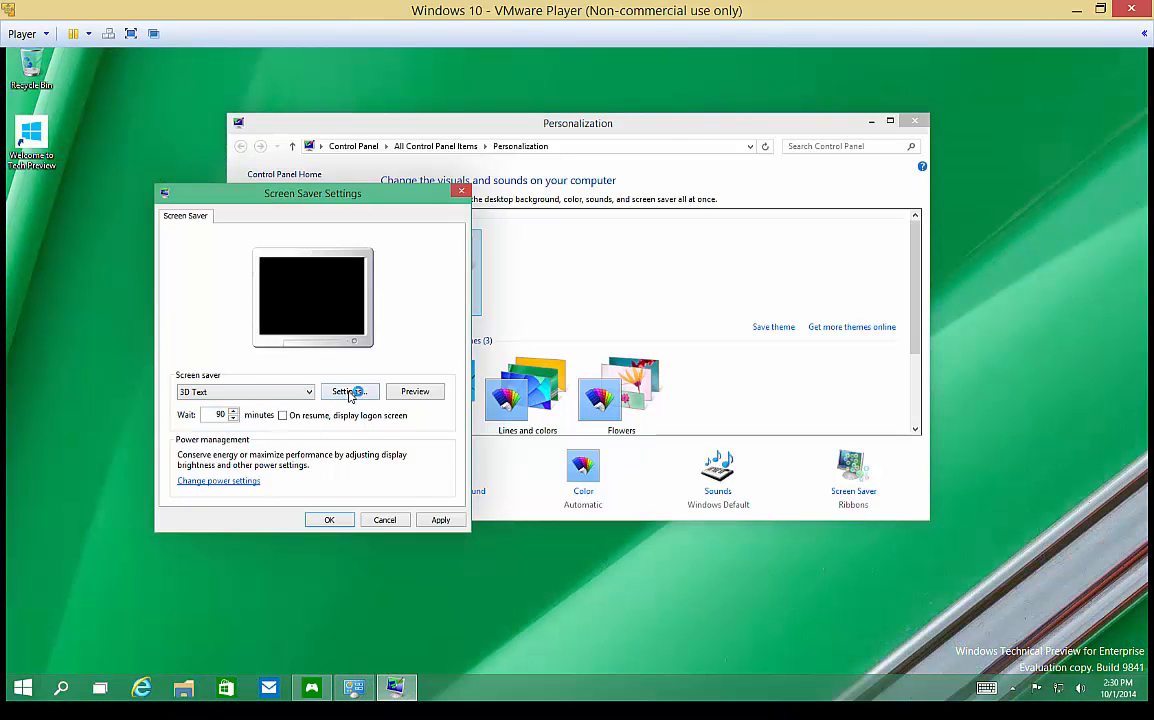
- Set the 3D Text screen saver's custom text to Hello, keeping the default font, and confirm
{"action": "left_click", "coordinate": [348, 390]}
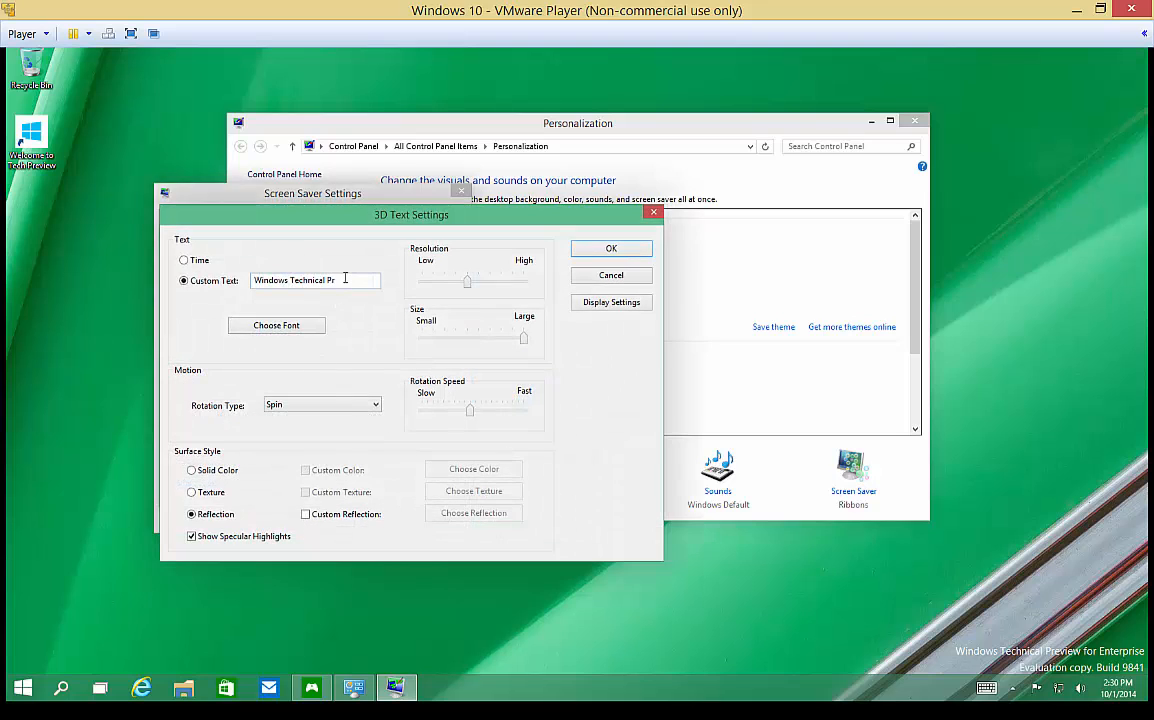
{"action": "type", "text": "Hello"}
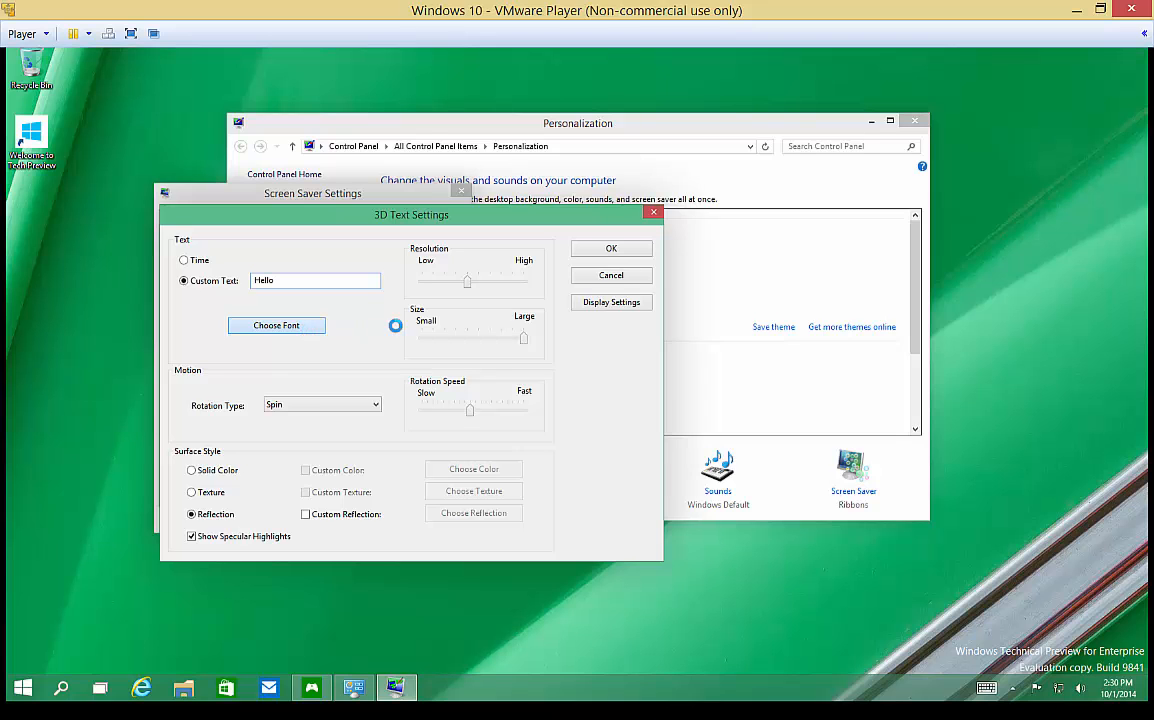
{"action": "left_click", "coordinate": [276, 324]}
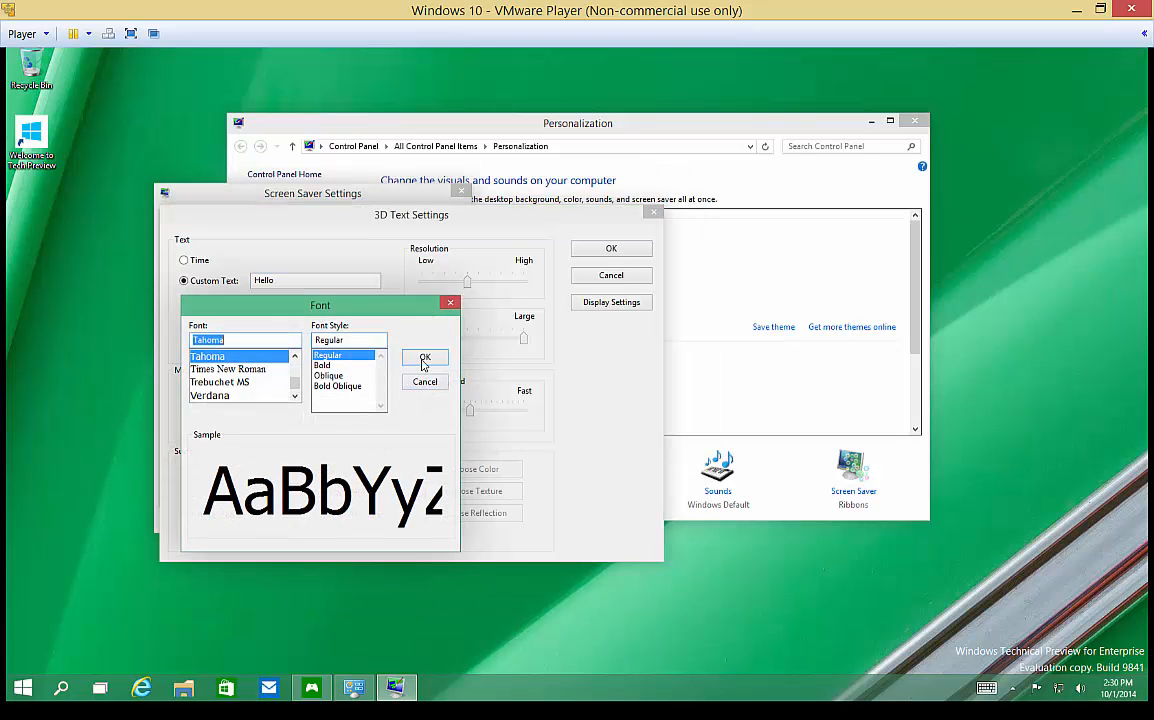
{"action": "left_click", "coordinate": [424, 358]}
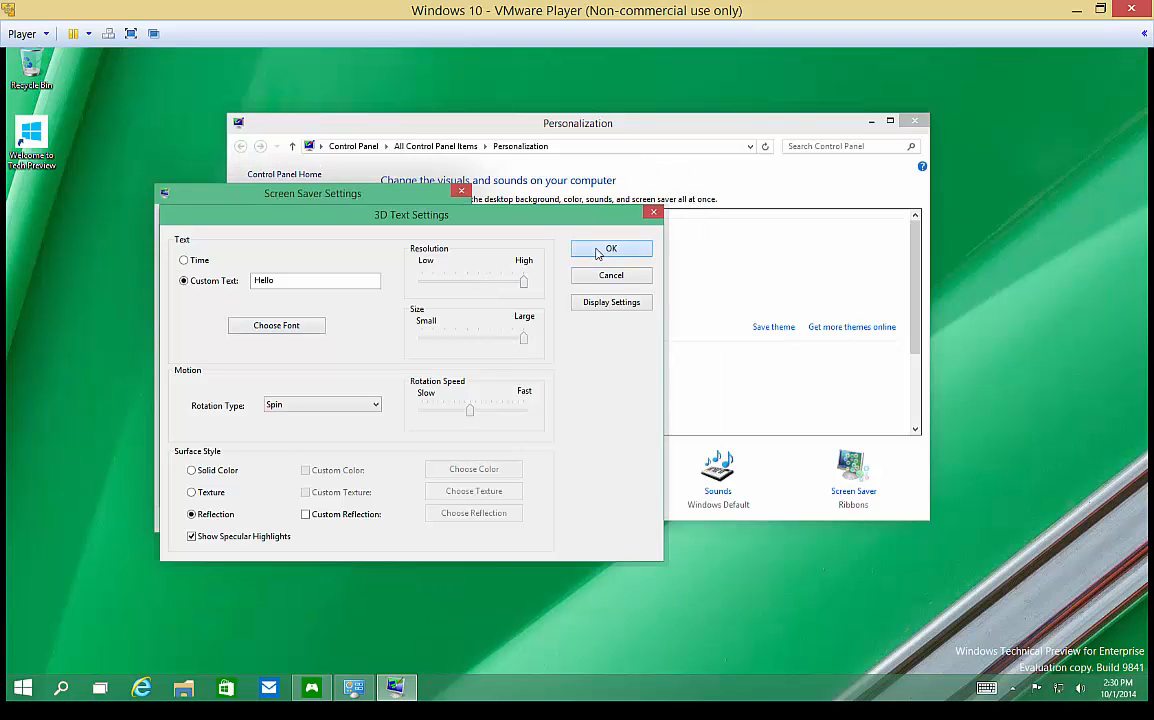
{"action": "left_click", "coordinate": [612, 248]}
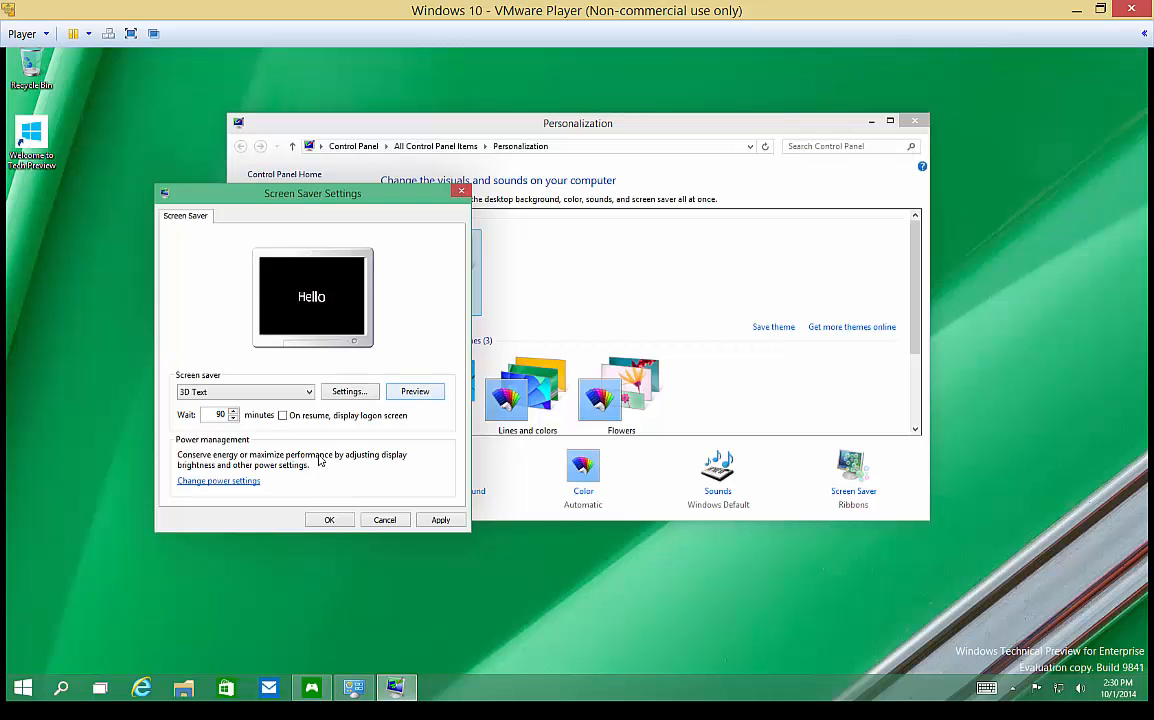
- Choose the Photos screen saver and view the empty Pictures folder it reports
{"action": "left_click", "coordinate": [246, 390]}
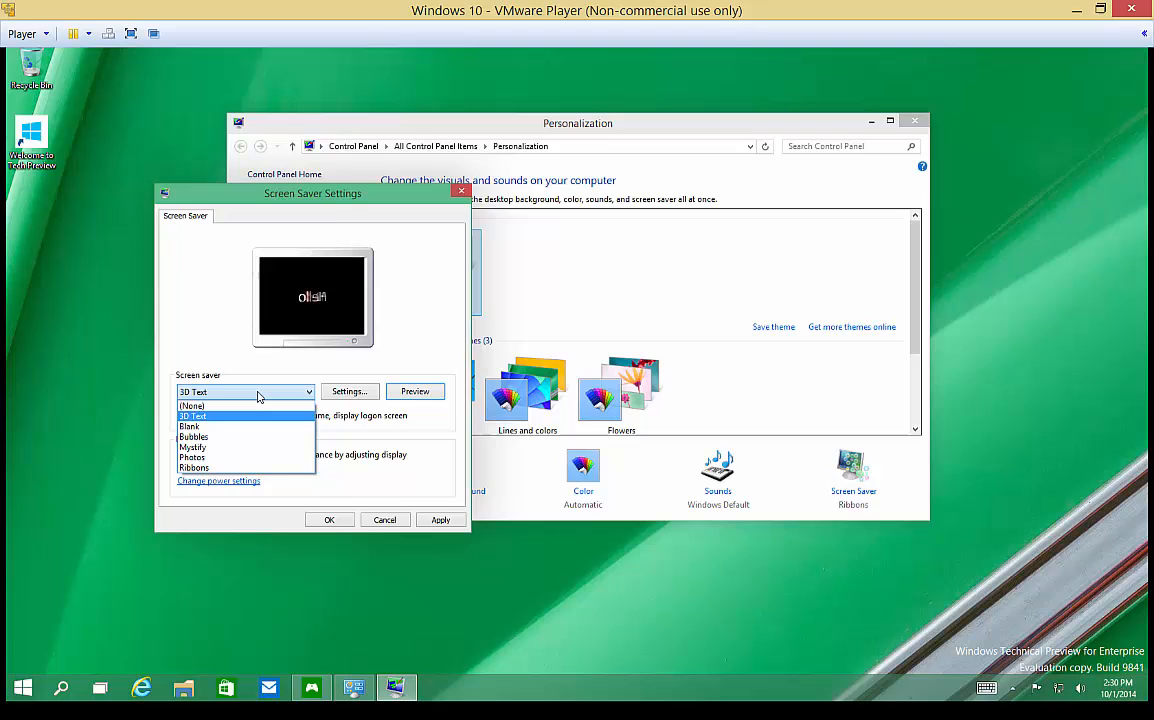
{"action": "left_click", "coordinate": [192, 456]}
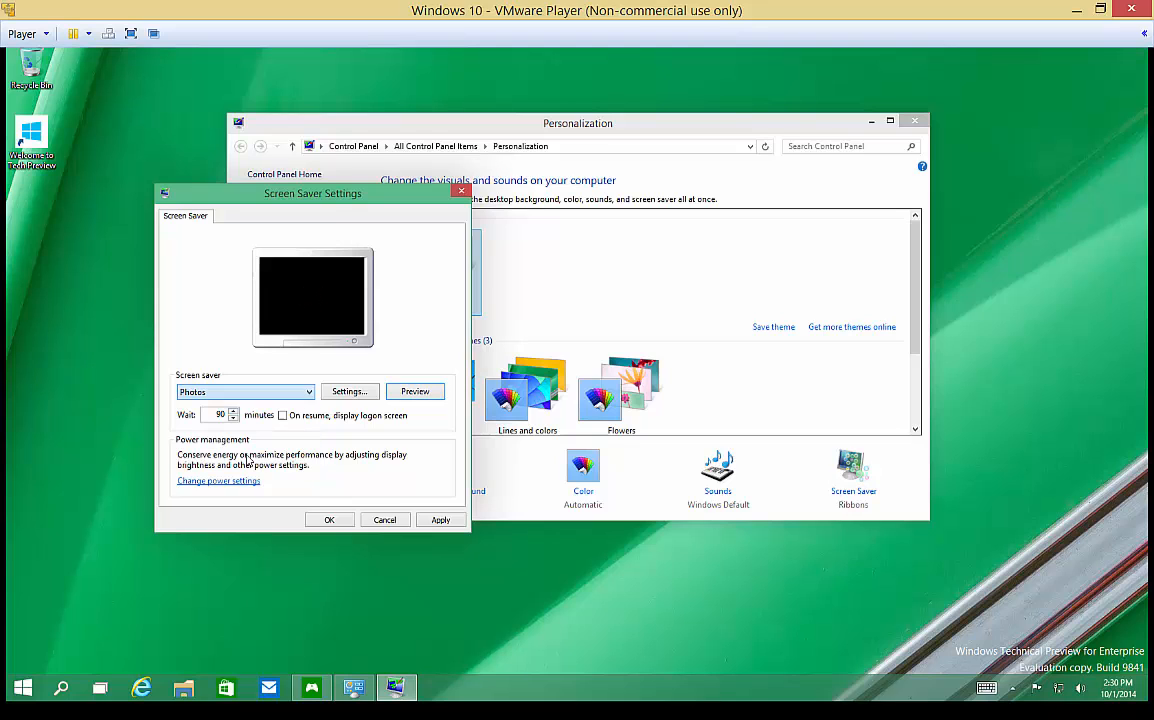
{"action": "left_click", "coordinate": [414, 390]}
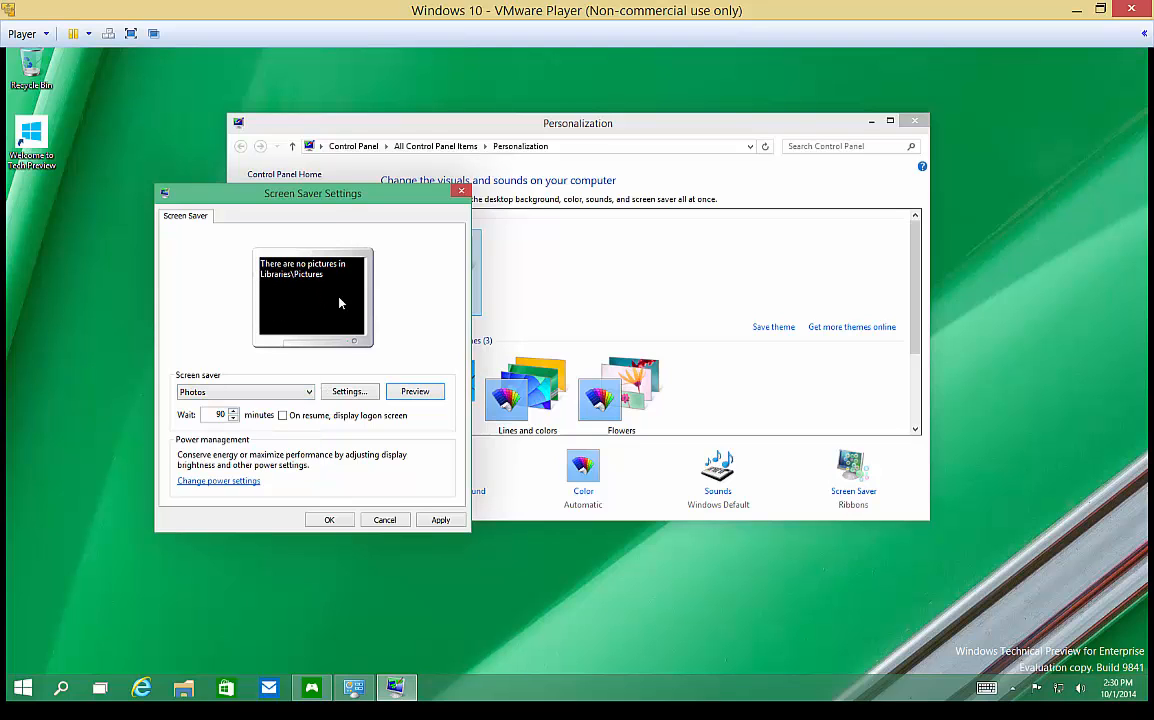
{"action": "mouse_move", "coordinate": [212, 488]}
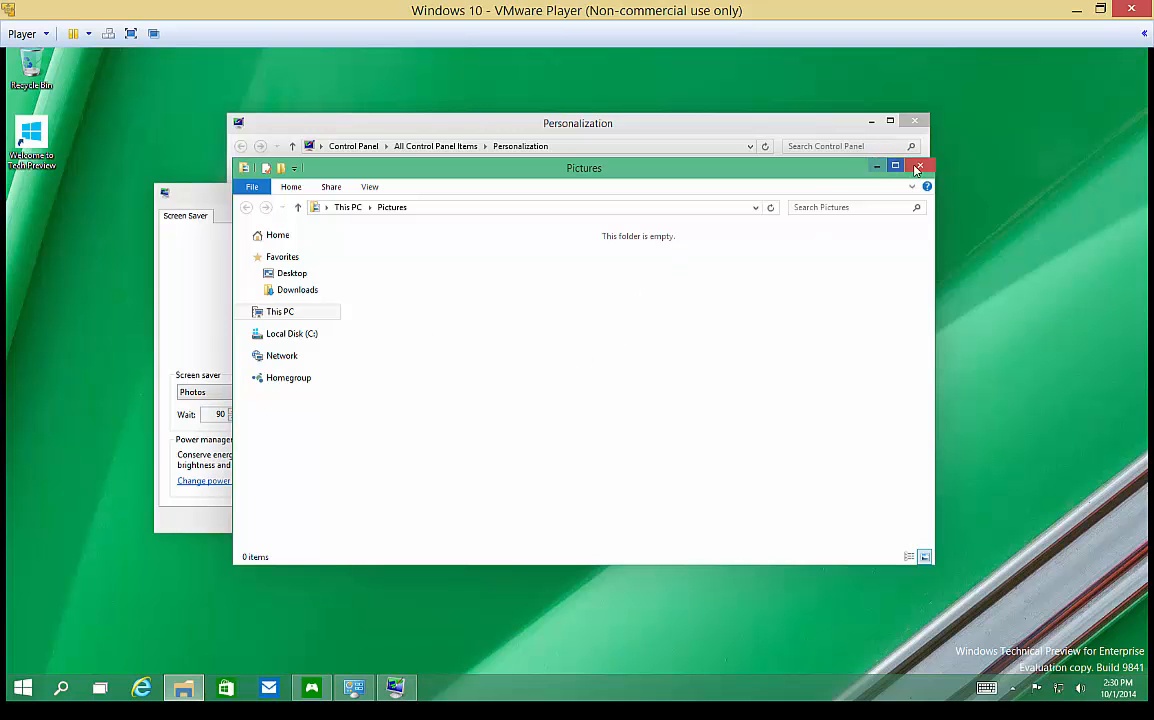
- Close the empty Pictures folder, leaving Photos selected in Screen Saver Settings
{"action": "left_click", "coordinate": [918, 168]}
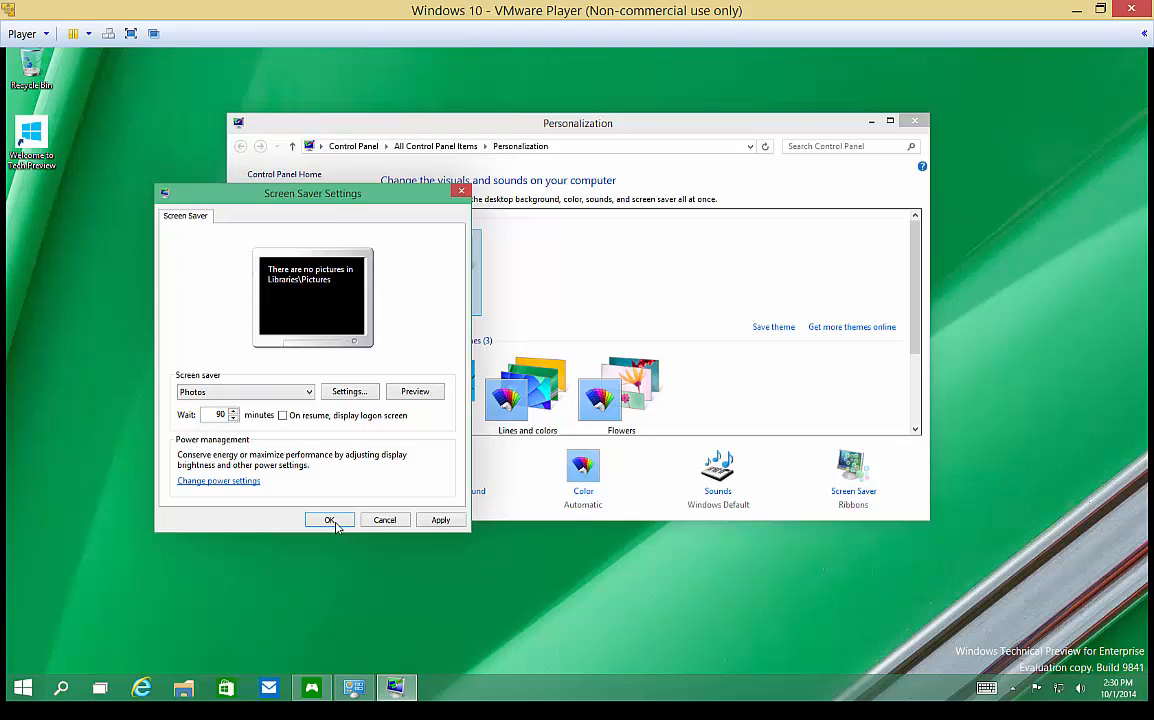
{"action": "mouse_move", "coordinate": [340, 526]}
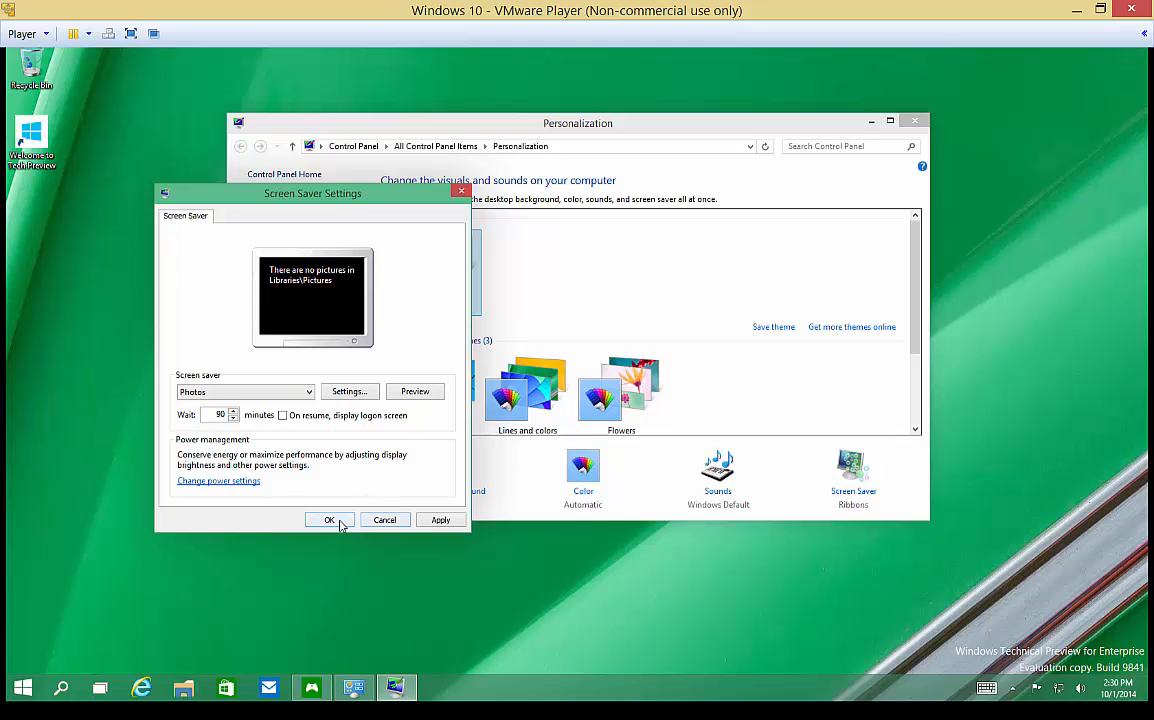